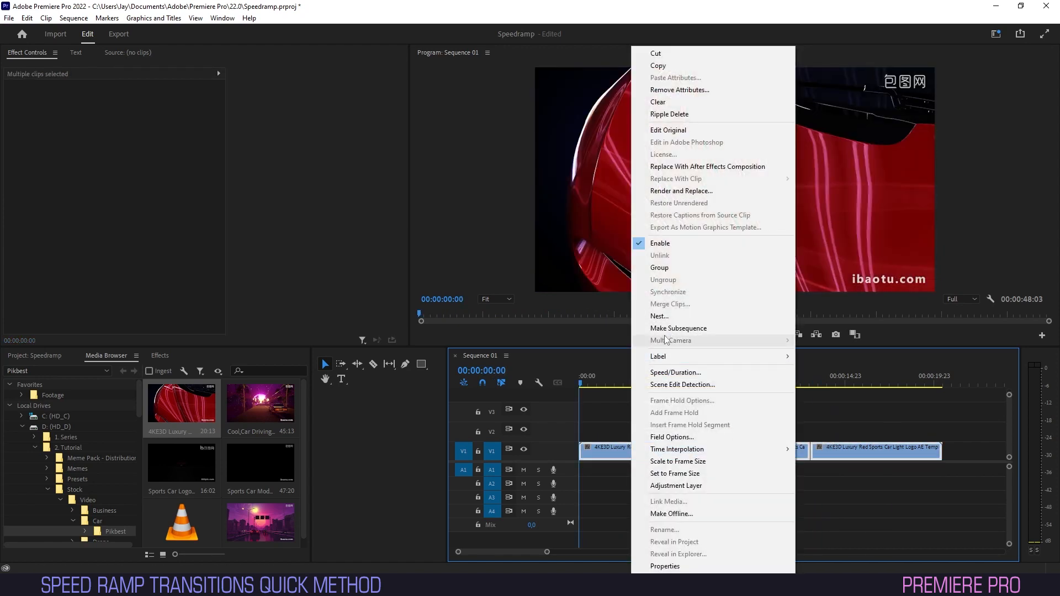
Step: Nest the three selected car clips into a single nested sequence on Sequence 01
{"action": "left_click", "coordinate": [659, 316]}
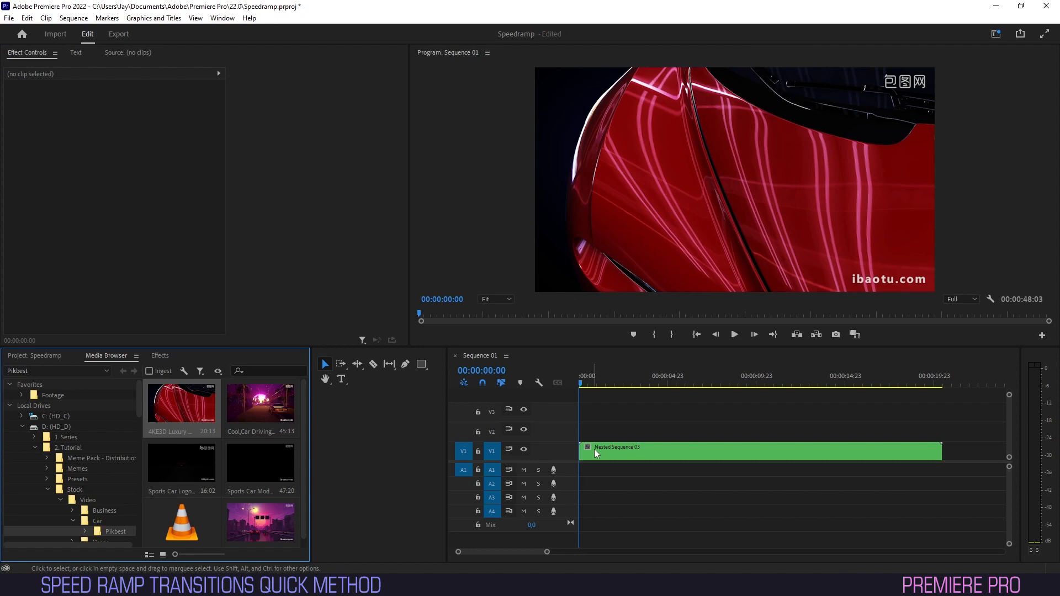
{"action": "left_click", "coordinate": [614, 383]}
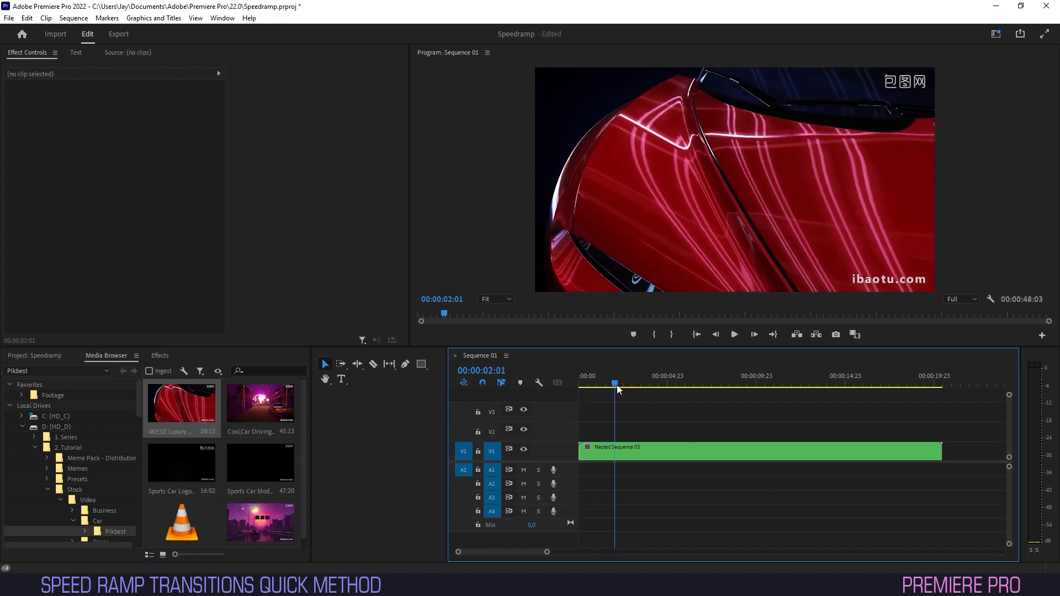
{"action": "left_click", "coordinate": [655, 383]}
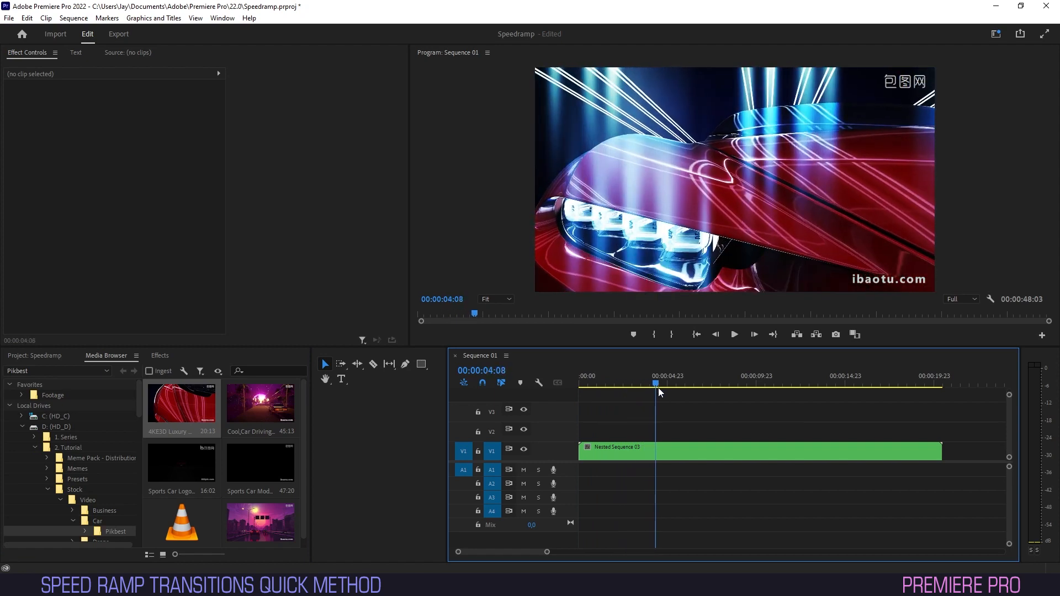
{"action": "left_click", "coordinate": [666, 384]}
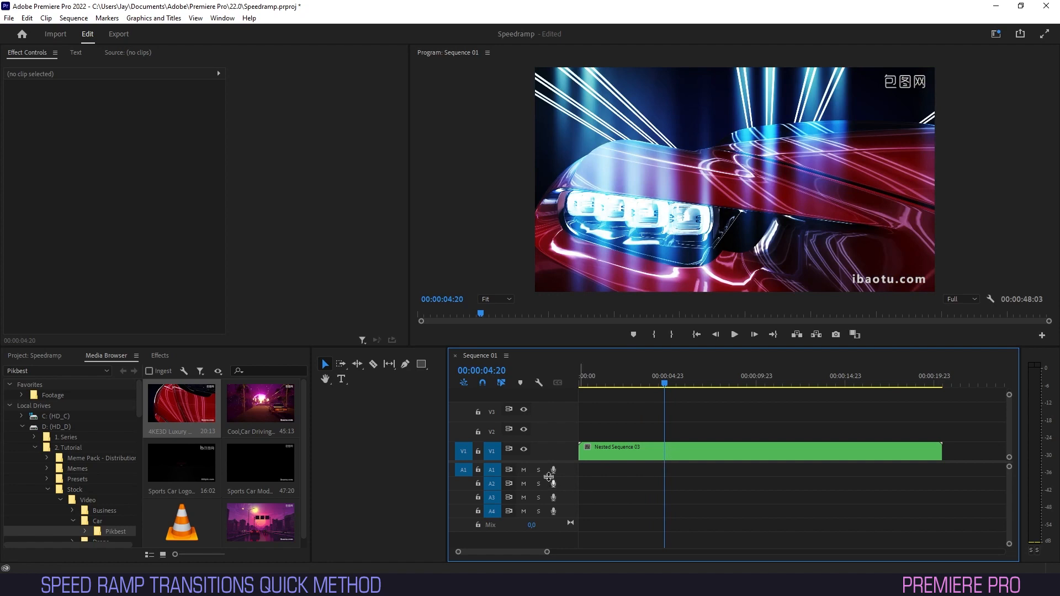
Step: Show the nested clip's Time Remapping > Speed keyframes and pick the Pen tool
{"action": "right_click", "coordinate": [616, 453]}
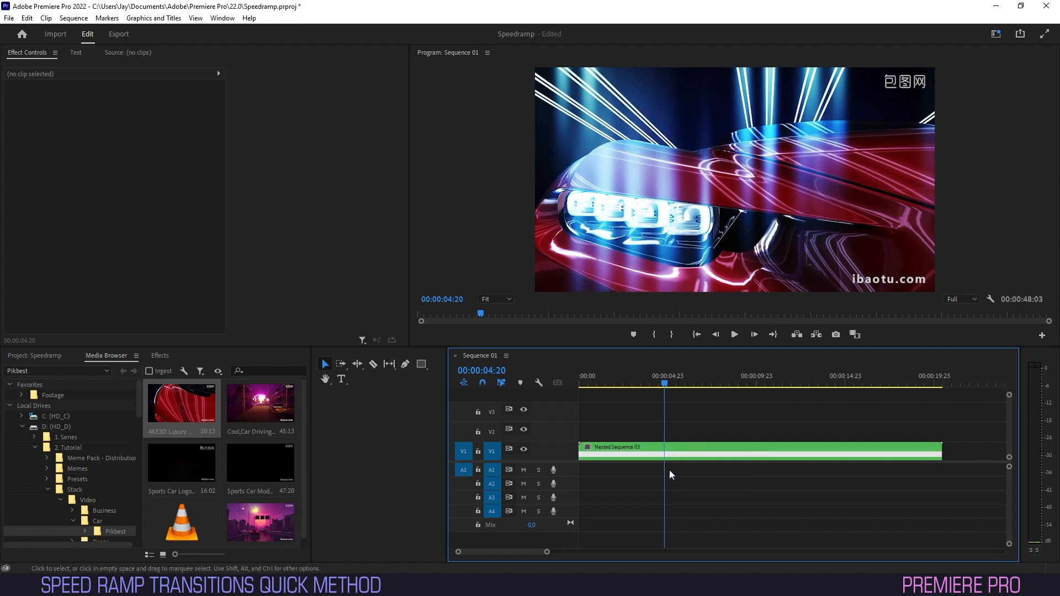
{"action": "mouse_move", "coordinate": [553, 430]}
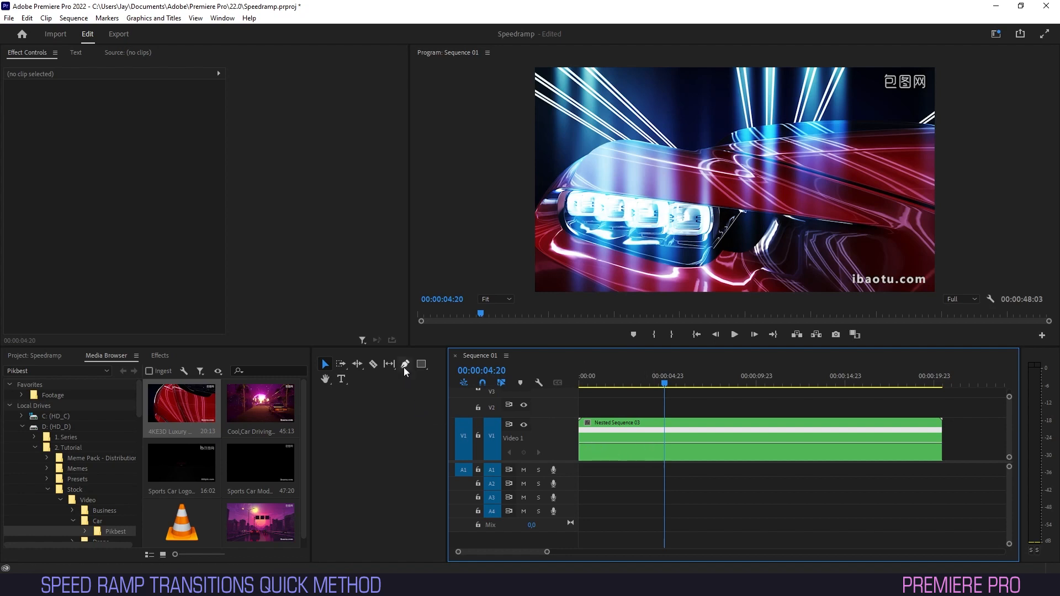
{"action": "left_click", "coordinate": [404, 363]}
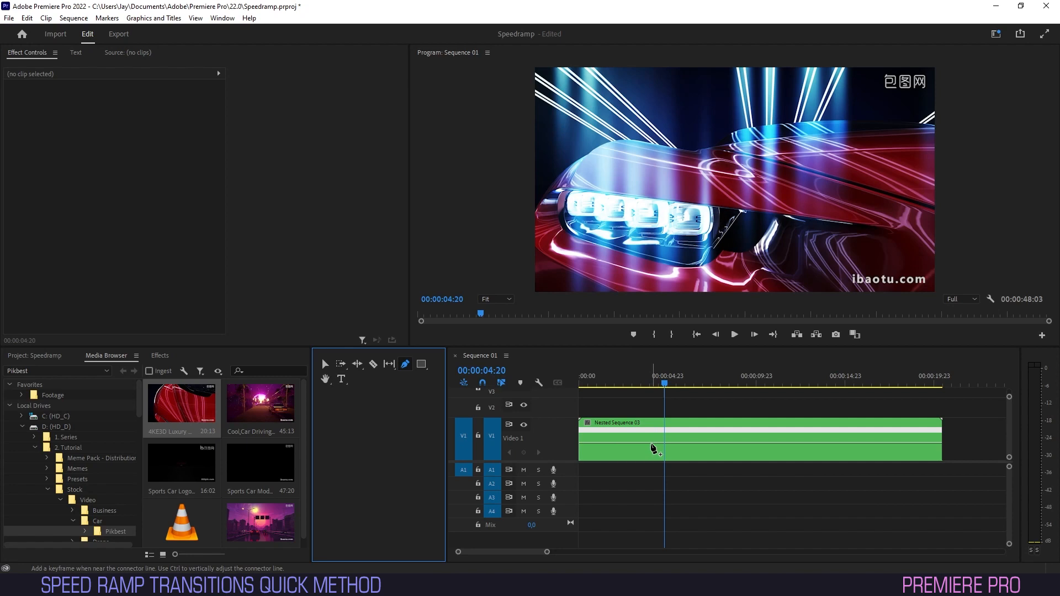
{"action": "mouse_move", "coordinate": [640, 449]}
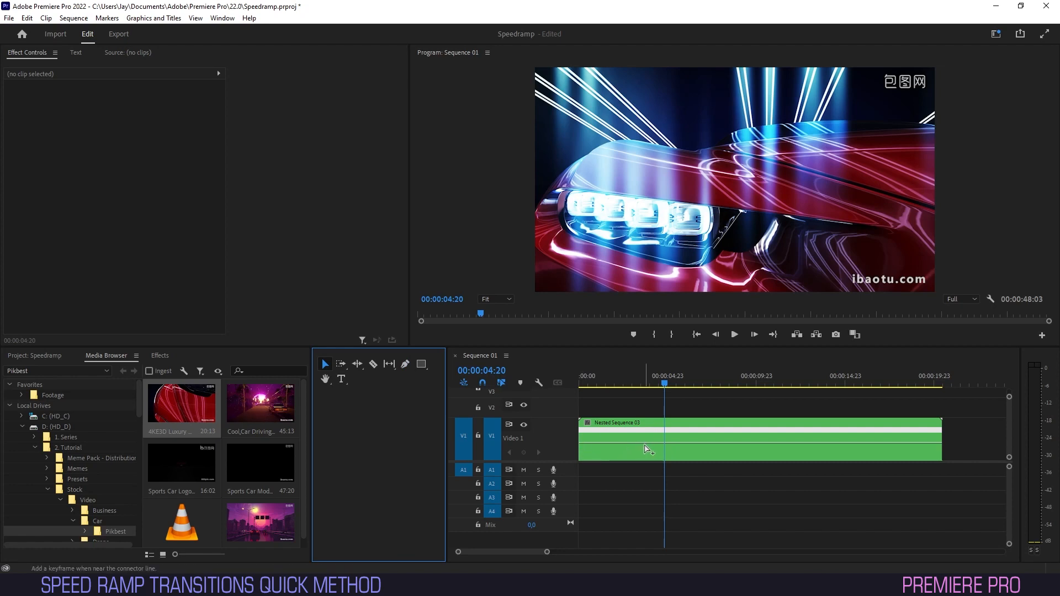
Step: Add a speed keyframe near the four-second mark and ramp the speed line between keyframes
{"action": "left_click", "coordinate": [758, 439]}
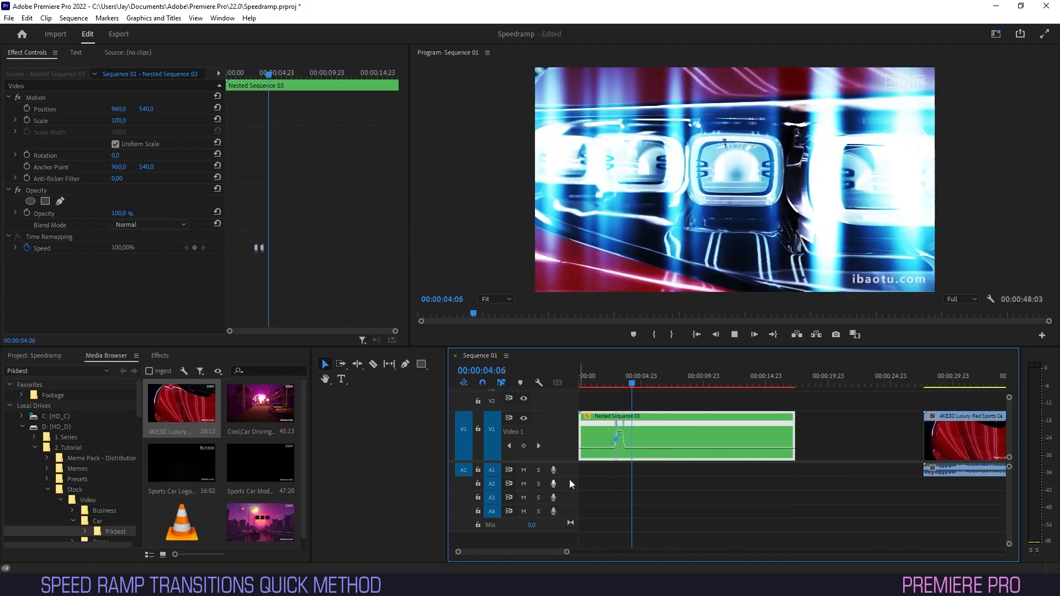
{"action": "mouse_move", "coordinate": [621, 436]}
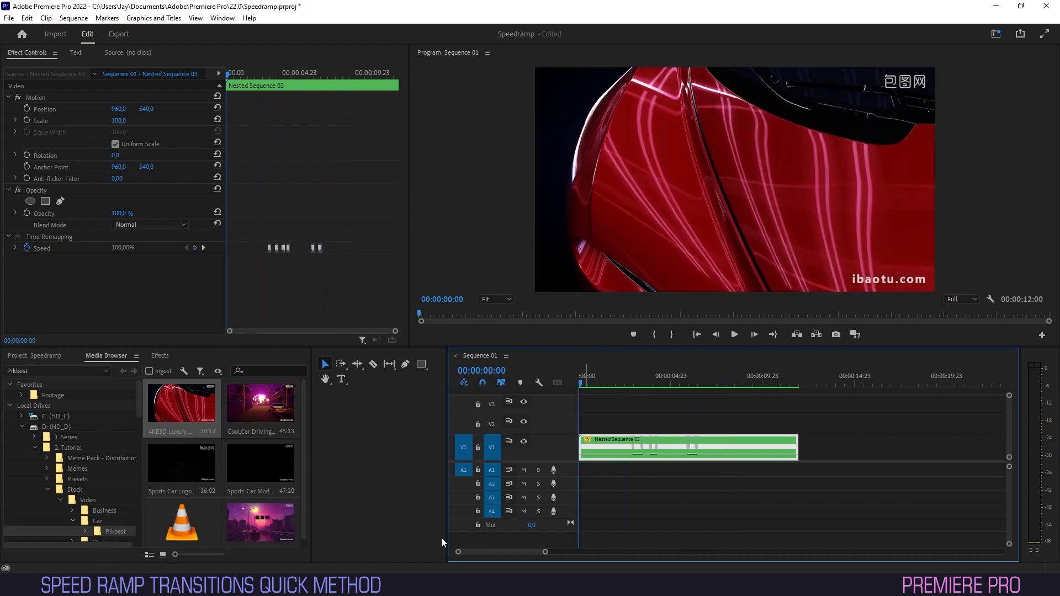
{"action": "mouse_move", "coordinate": [180, 351]}
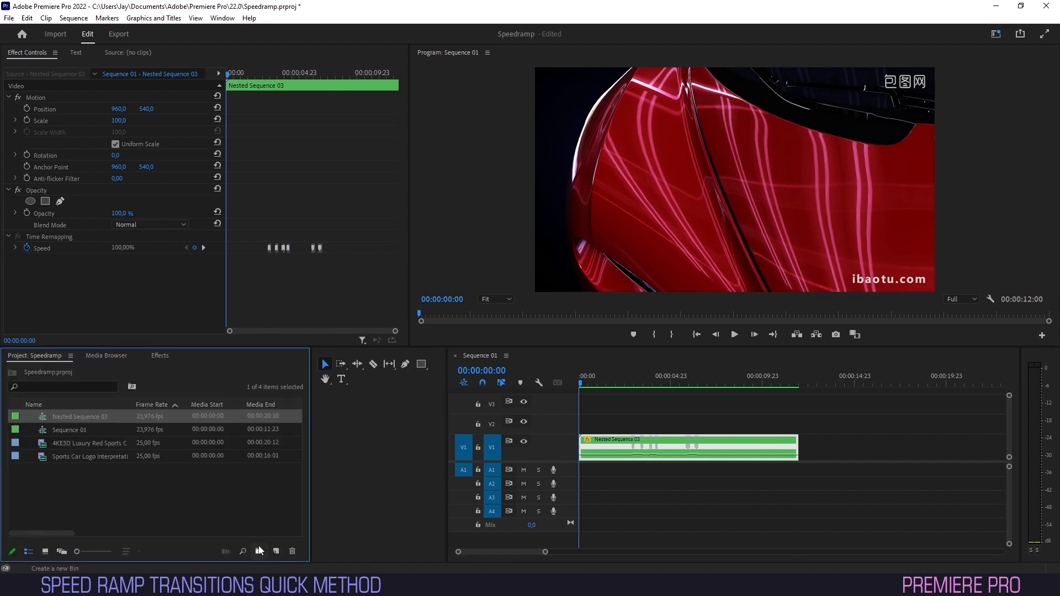
{"action": "mouse_move", "coordinate": [275, 551]}
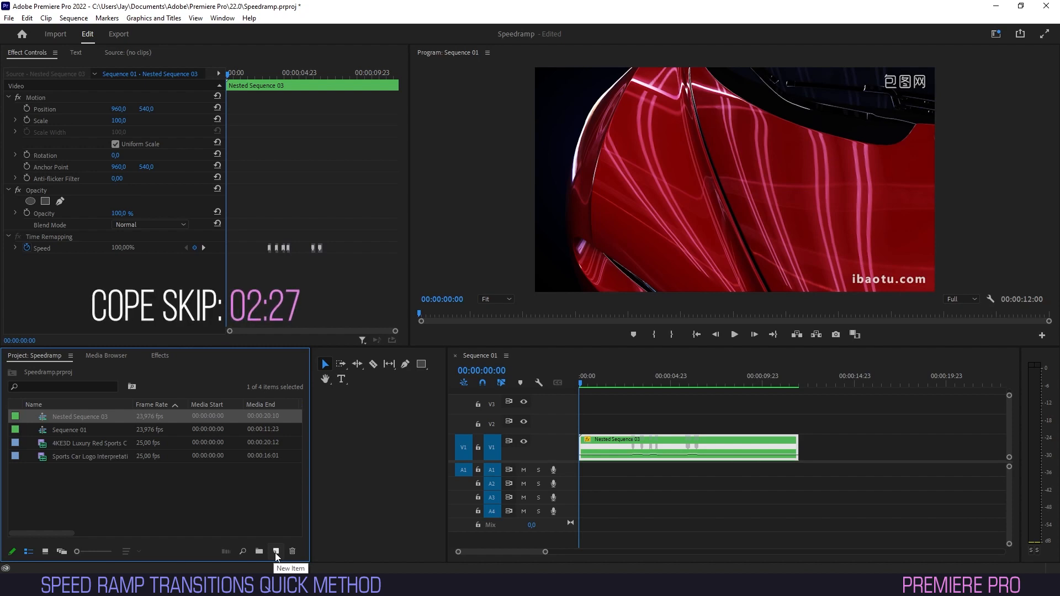
Step: Create a new adjustment layer from the Project panel's New Item list with default settings
{"action": "left_click", "coordinate": [276, 551]}
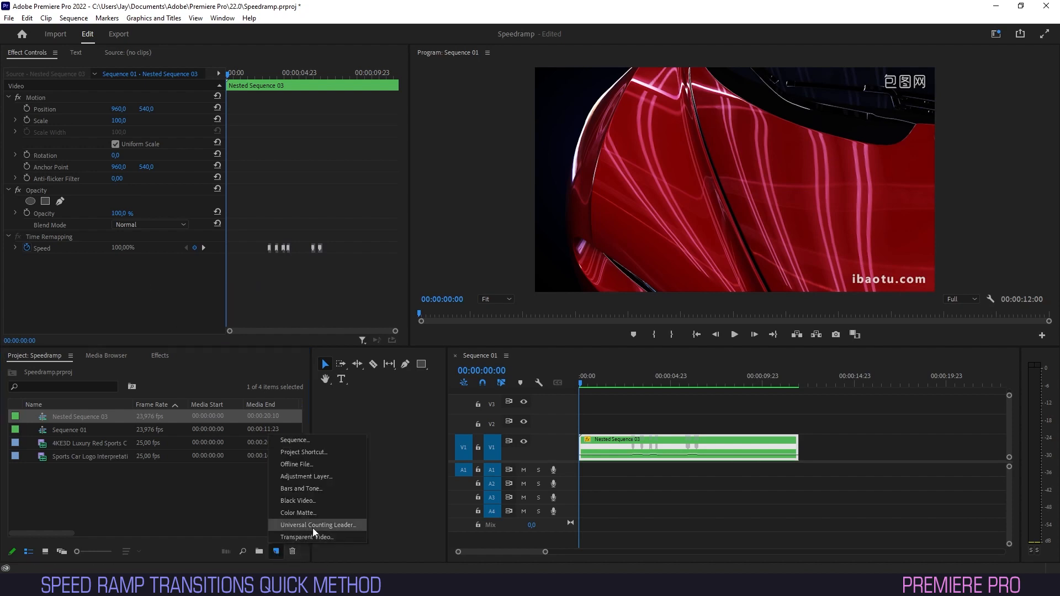
{"action": "left_click", "coordinate": [306, 476]}
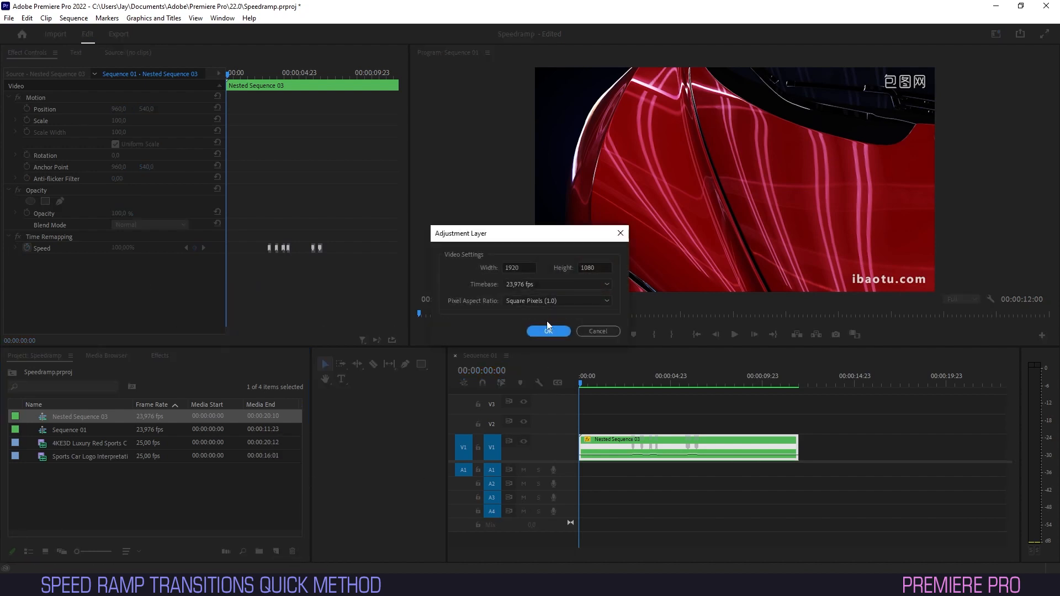
{"action": "left_click", "coordinate": [547, 332]}
{"action": "type", "text": "rsmb"}
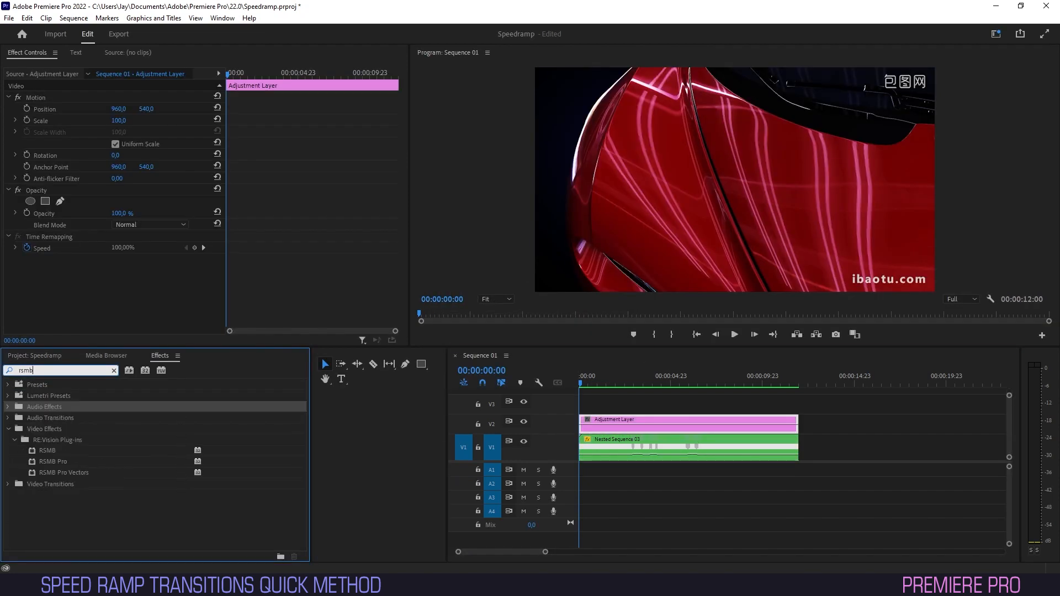
Step: Try the RSMB motion blur effect on the adjustment layer, then undo it
{"action": "left_click", "coordinate": [47, 451]}
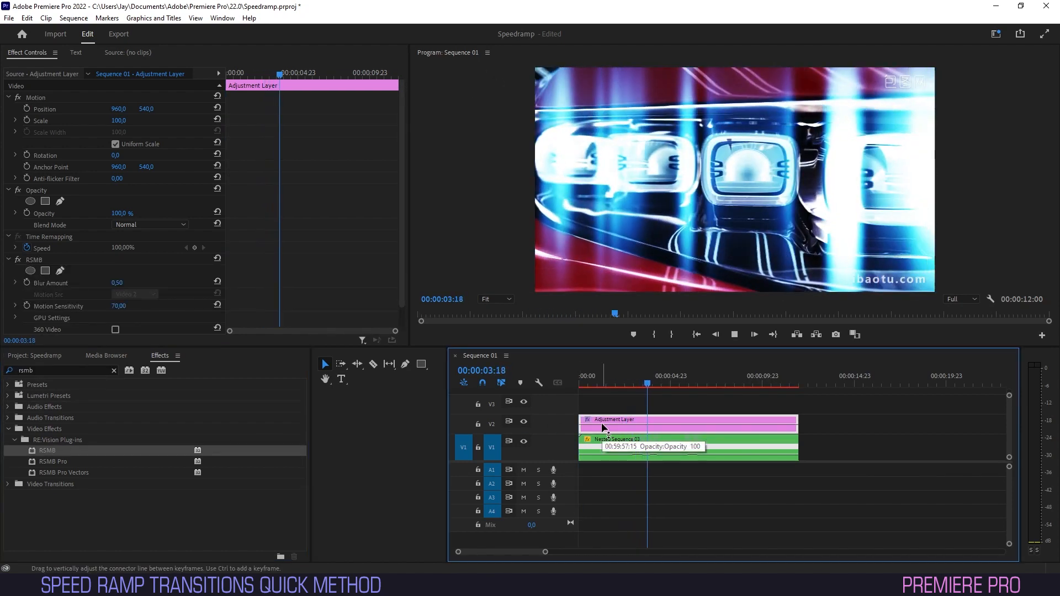
{"action": "left_click", "coordinate": [685, 375]}
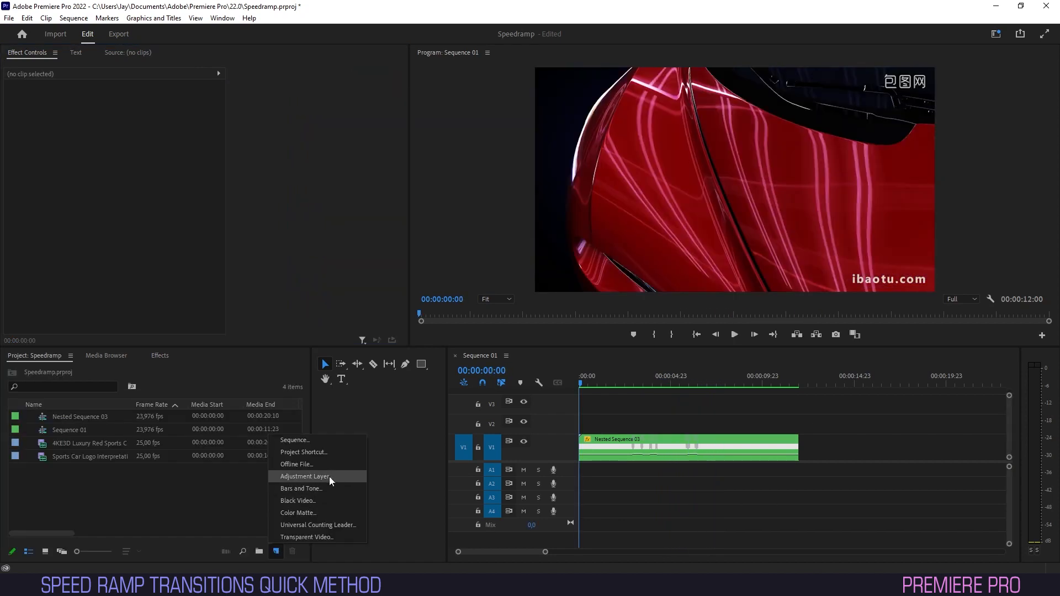
Step: Add a fresh adjustment layer above the nested clip and apply Directional Blur to it
{"action": "left_click", "coordinate": [305, 477]}
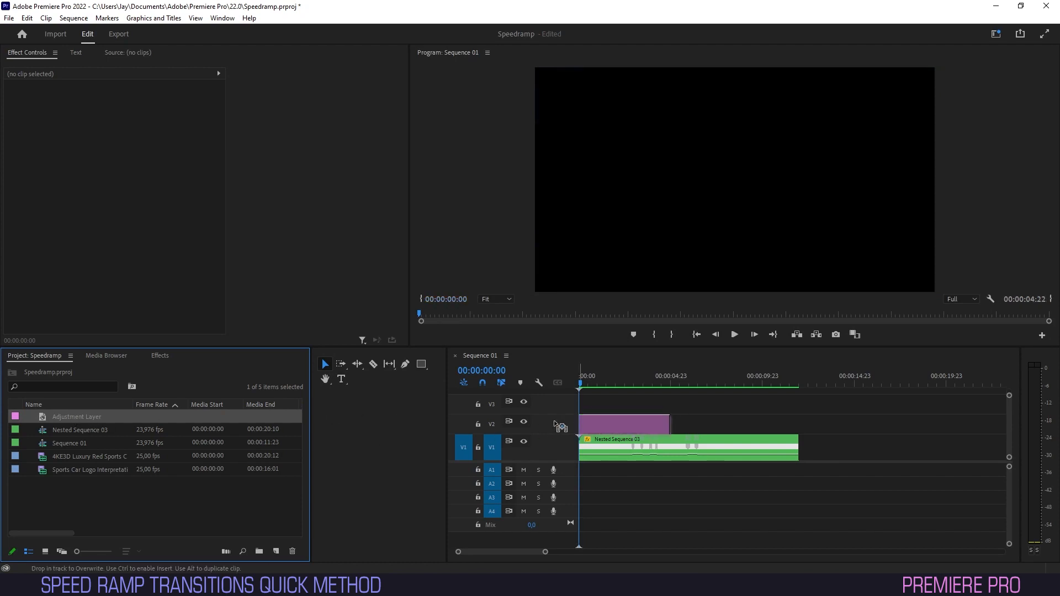
{"action": "type", "text": "directional"}
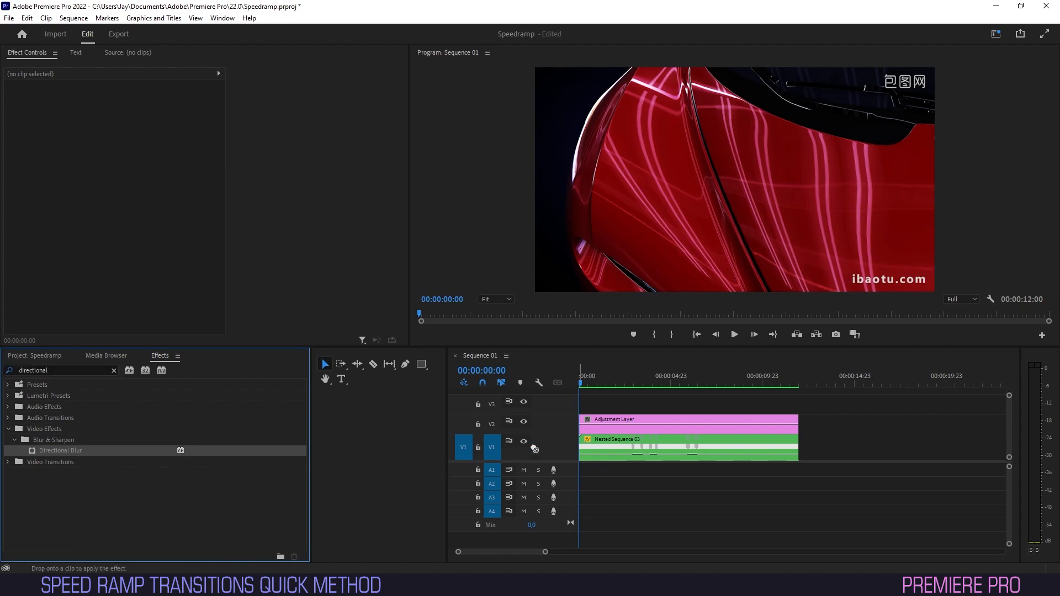
{"action": "left_click", "coordinate": [686, 420]}
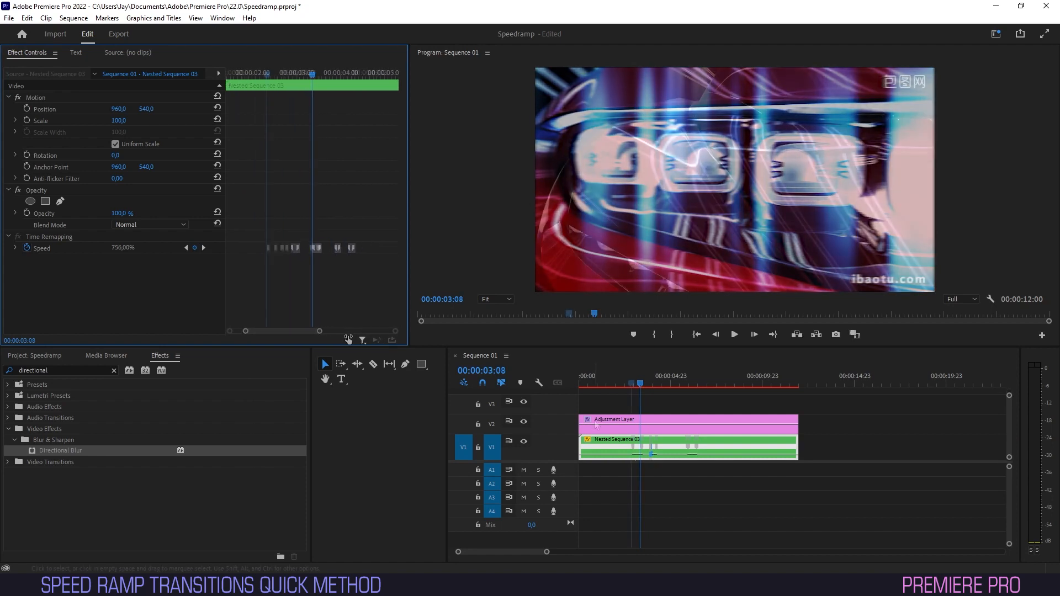
Step: Set Directional Blur to 90° and keyframe Blur Length at the speed ramp's start, peak and end
{"action": "left_click", "coordinate": [676, 419]}
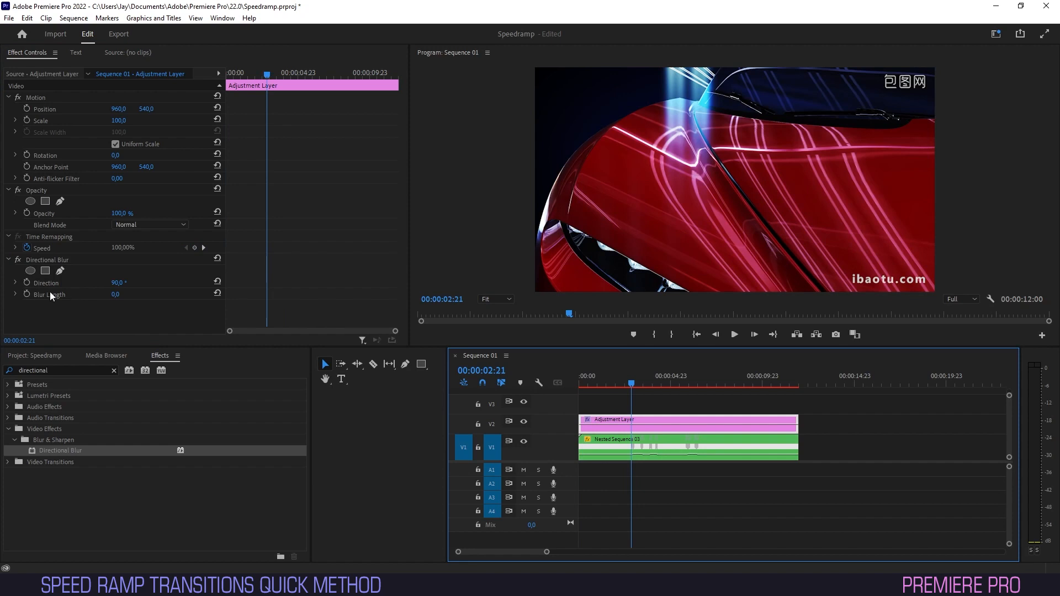
{"action": "left_click", "coordinate": [688, 448]}
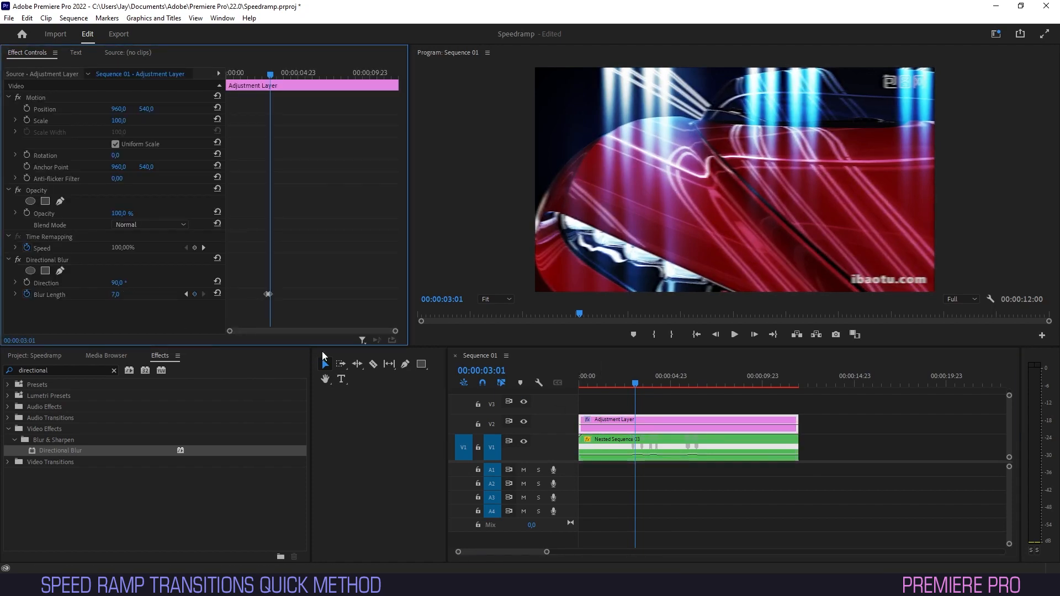
{"action": "left_click", "coordinate": [676, 446]}
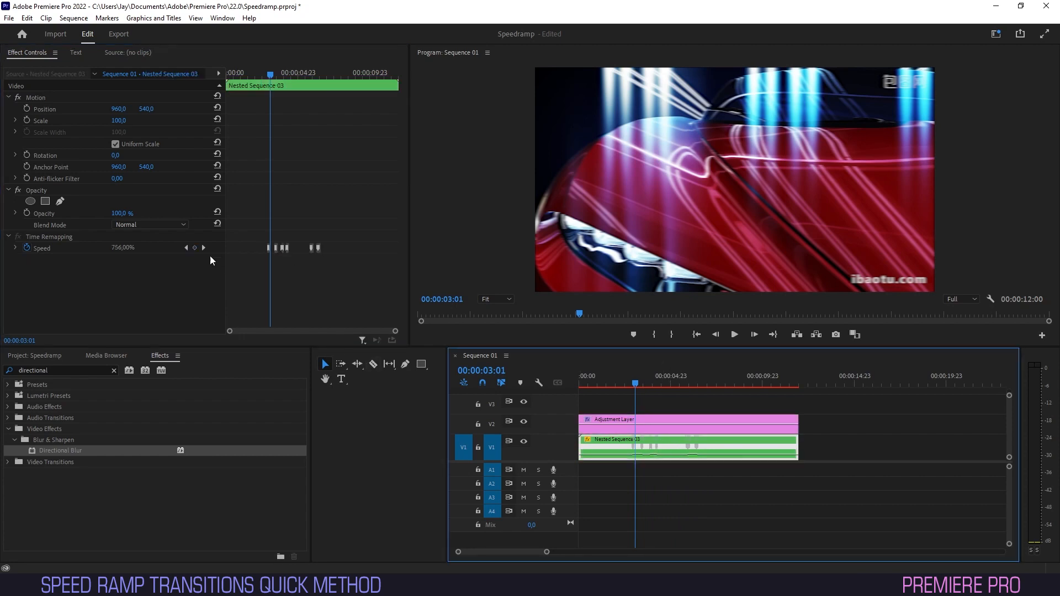
{"action": "left_click", "coordinate": [688, 423]}
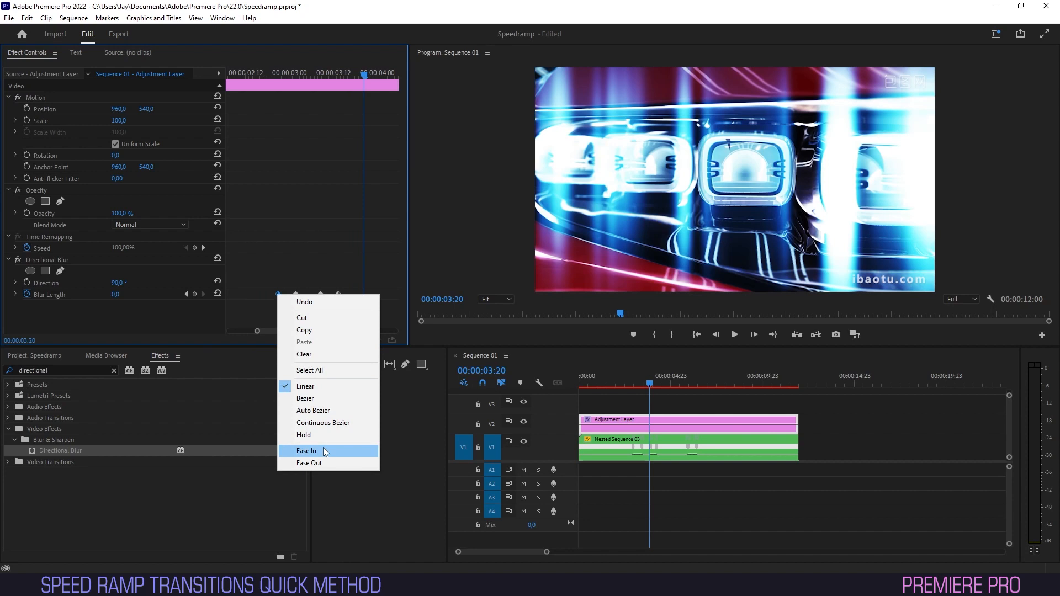
Step: Apply Ease In to the Blur Length keyframes for a smooth blur ramp
{"action": "left_click", "coordinate": [306, 451]}
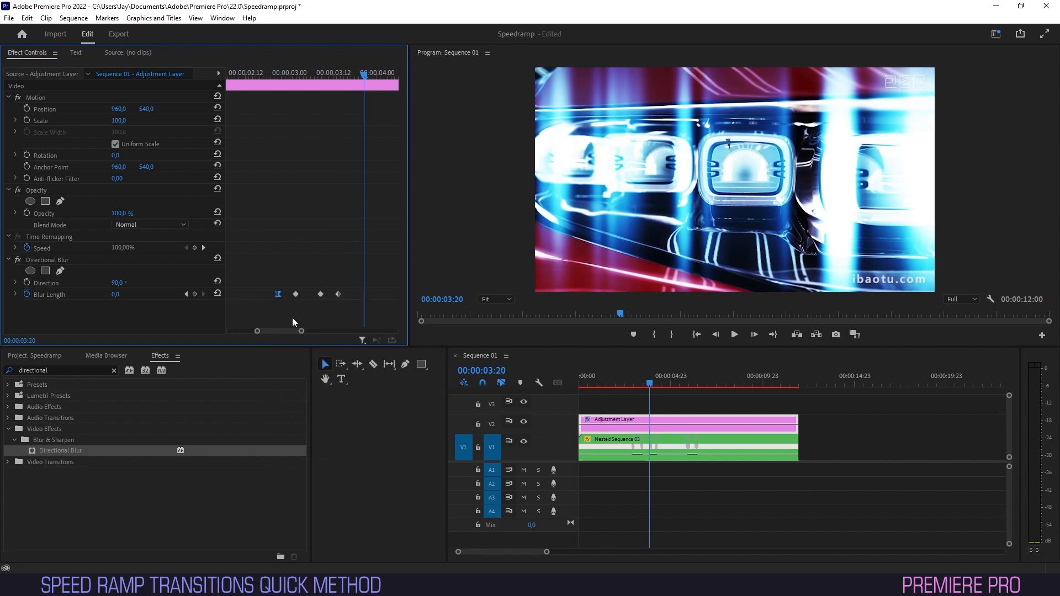